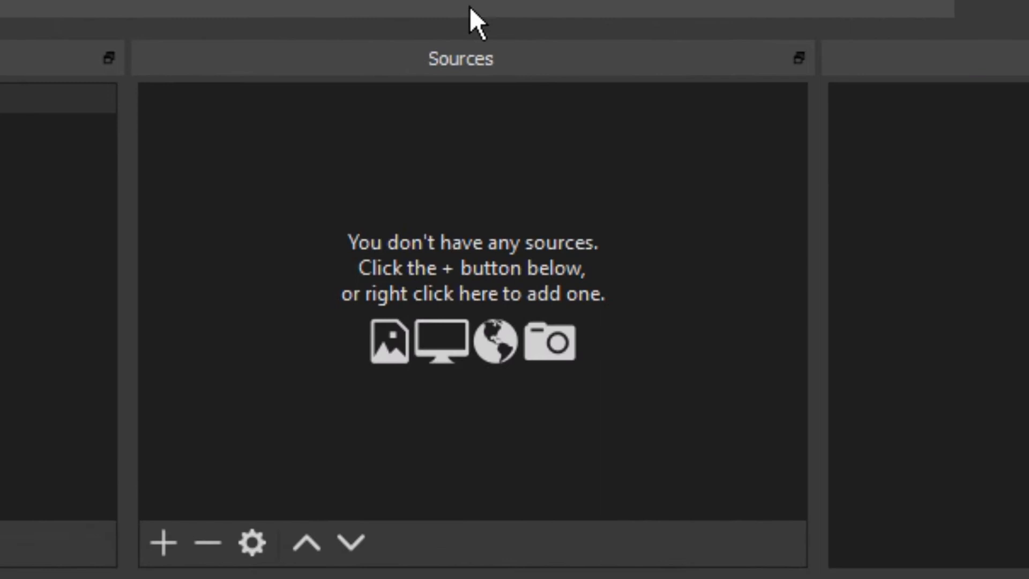
mouse_move(386, 191)
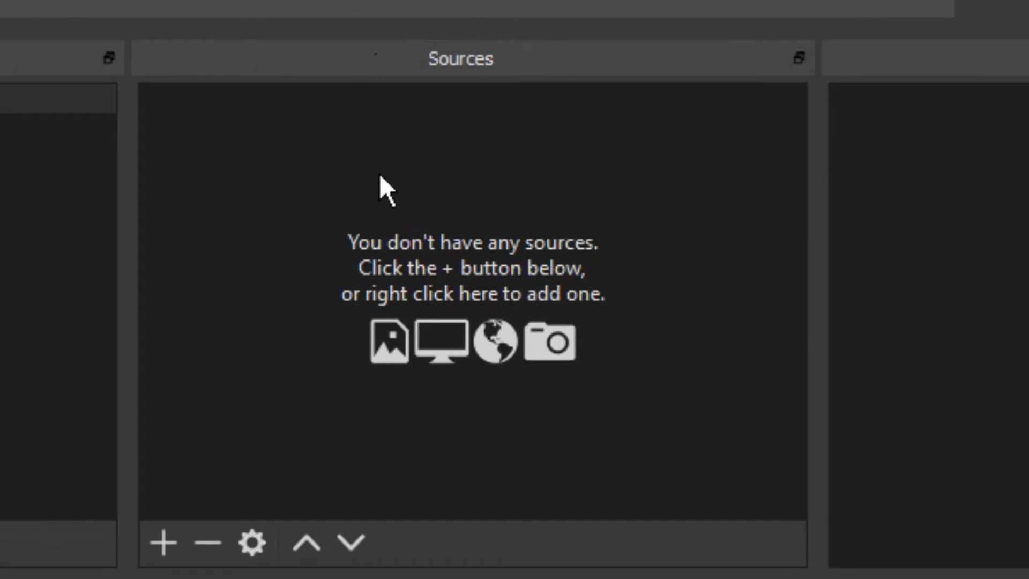
Start adding a Video Capture Device source from the empty Sources panel.
right_click(386, 194)
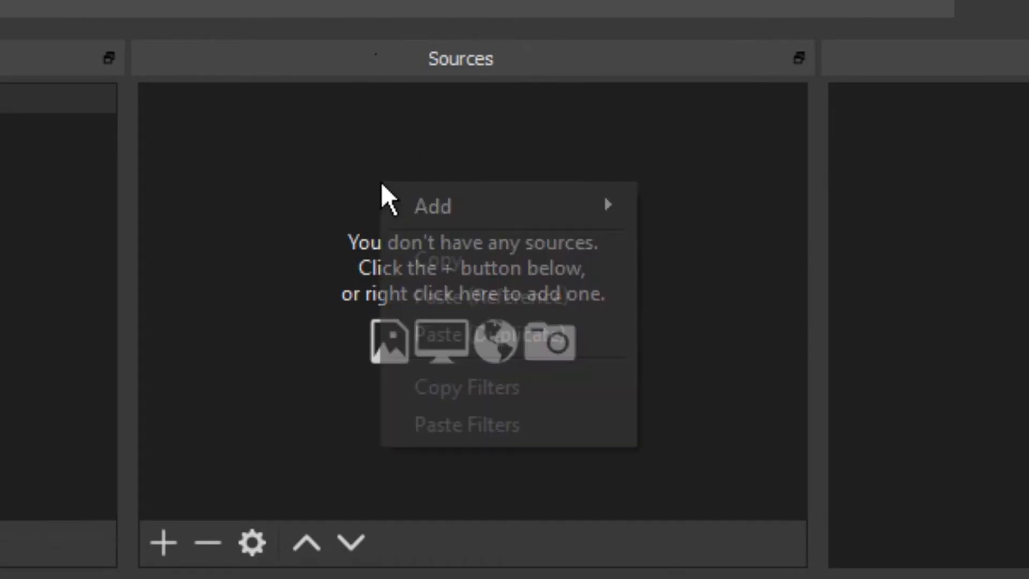
mouse_move(432, 206)
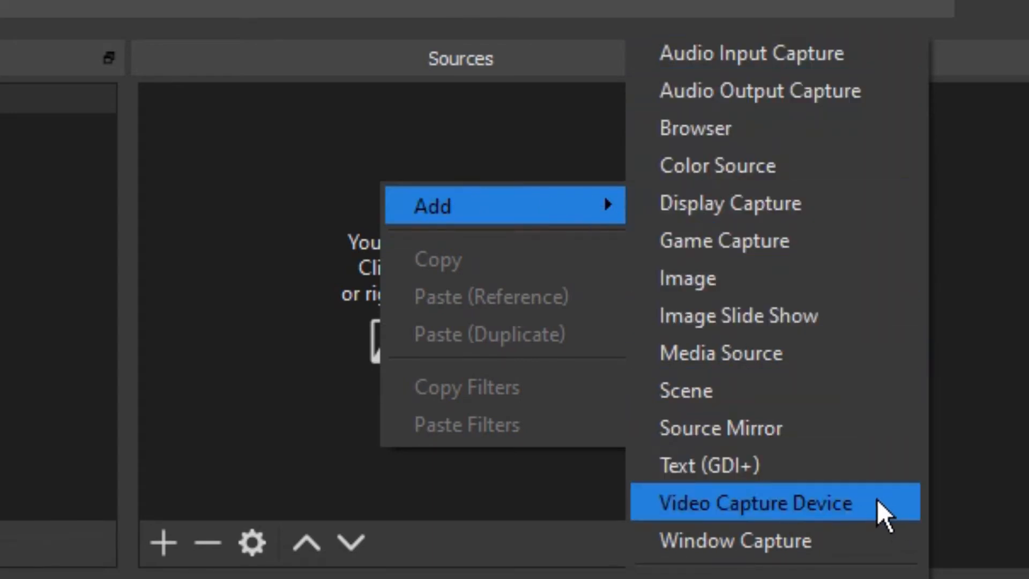
left_click(754, 502)
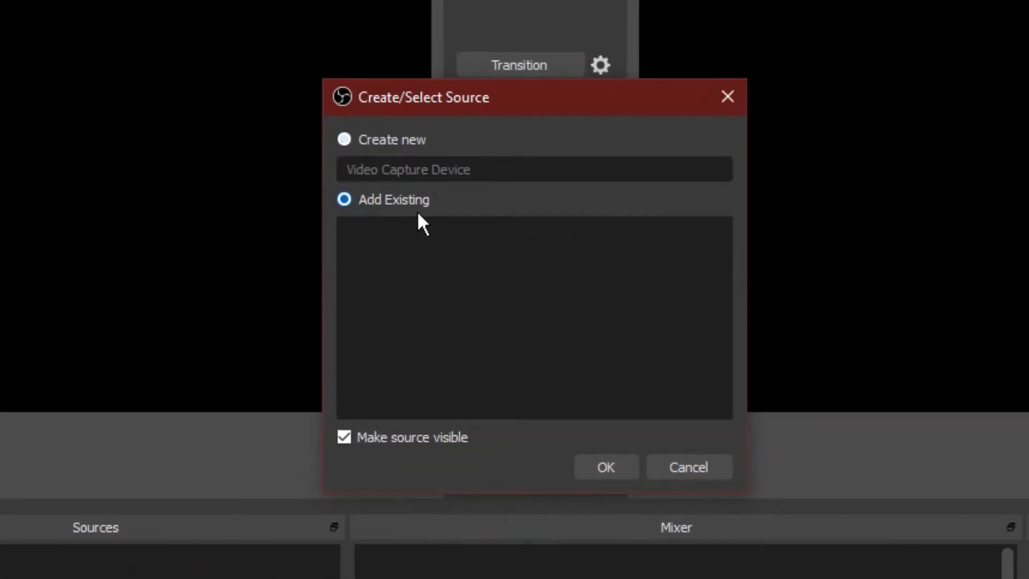
Create a new source, replace its default name with 'Webcam' and confirm.
left_click(344, 139)
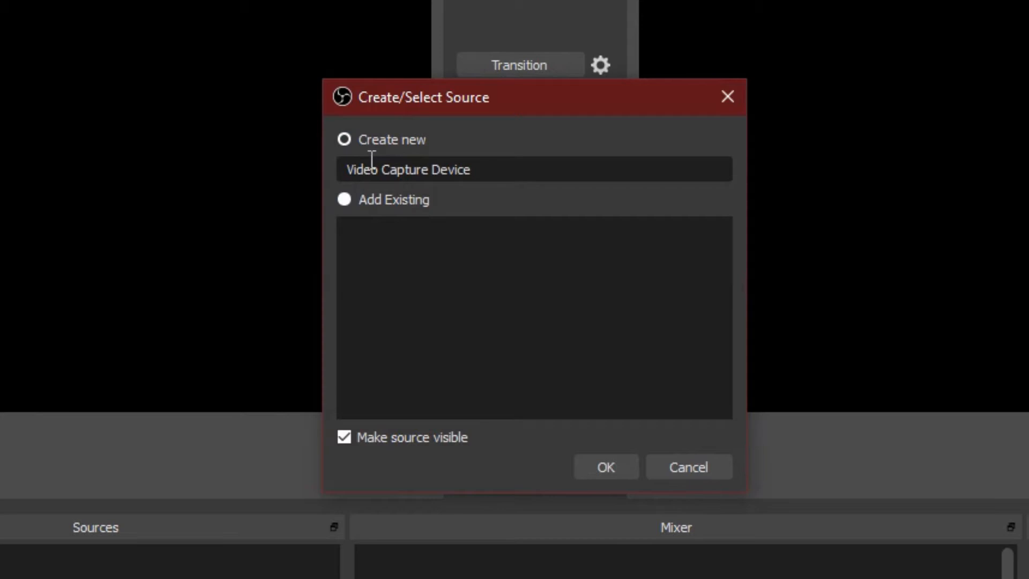
triple_click(407, 169)
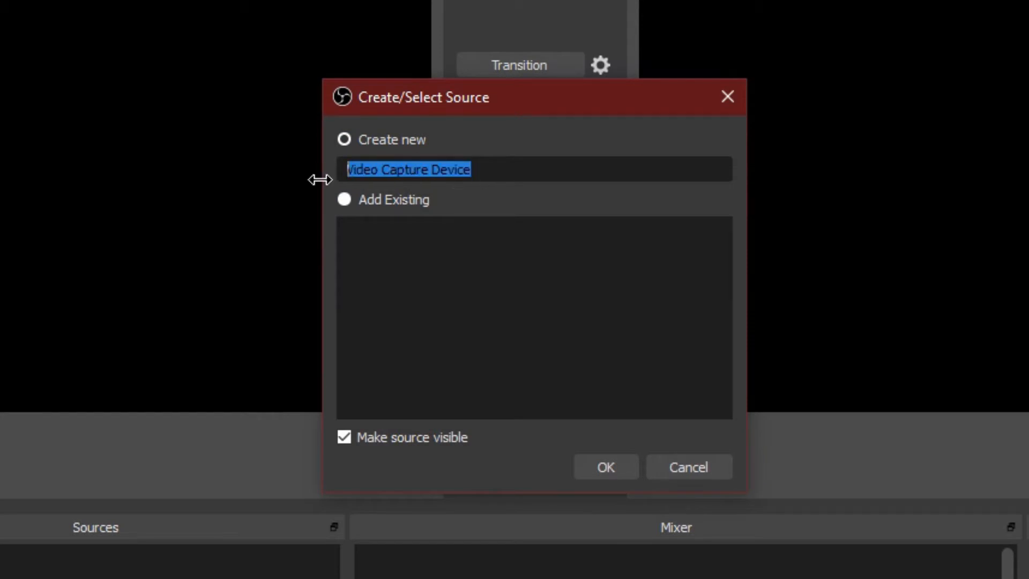
type("You'")
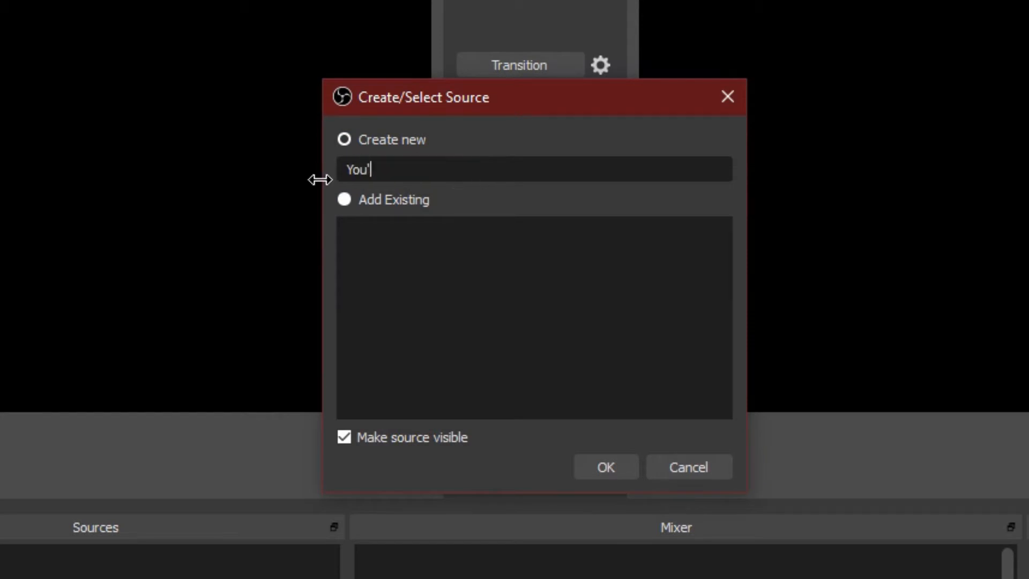
type("re Breathtaki")
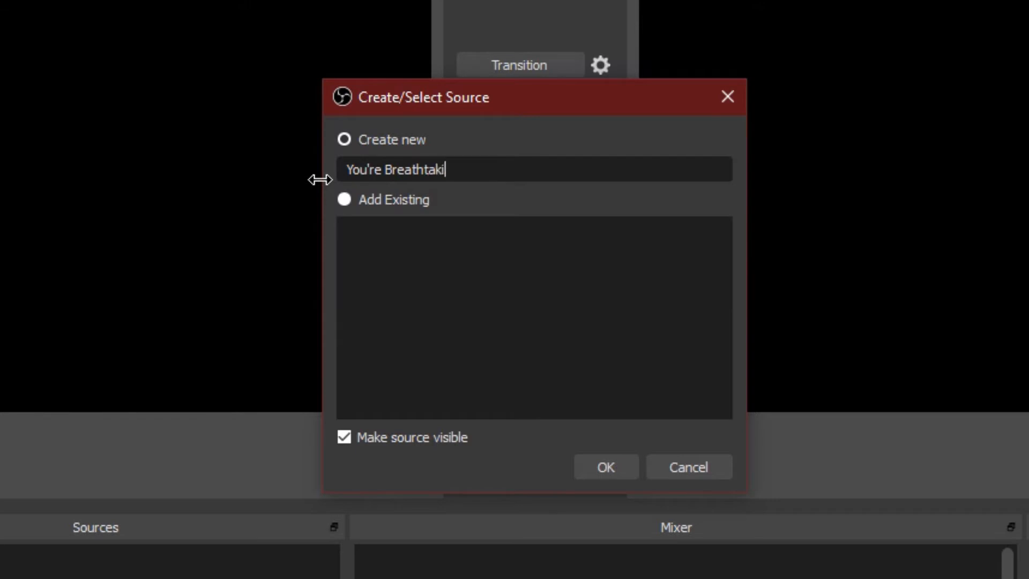
type("ng Cam")
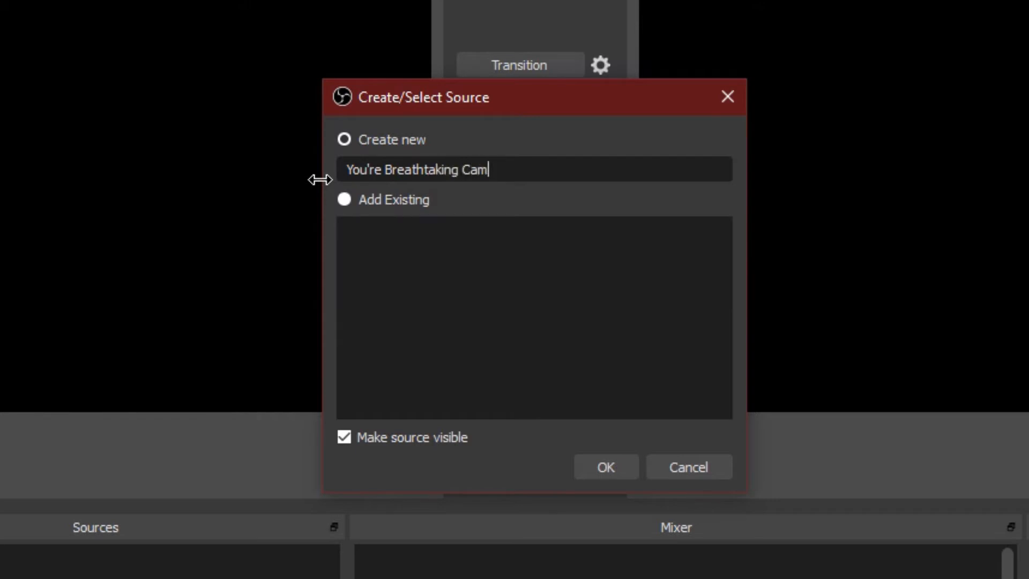
type("We")
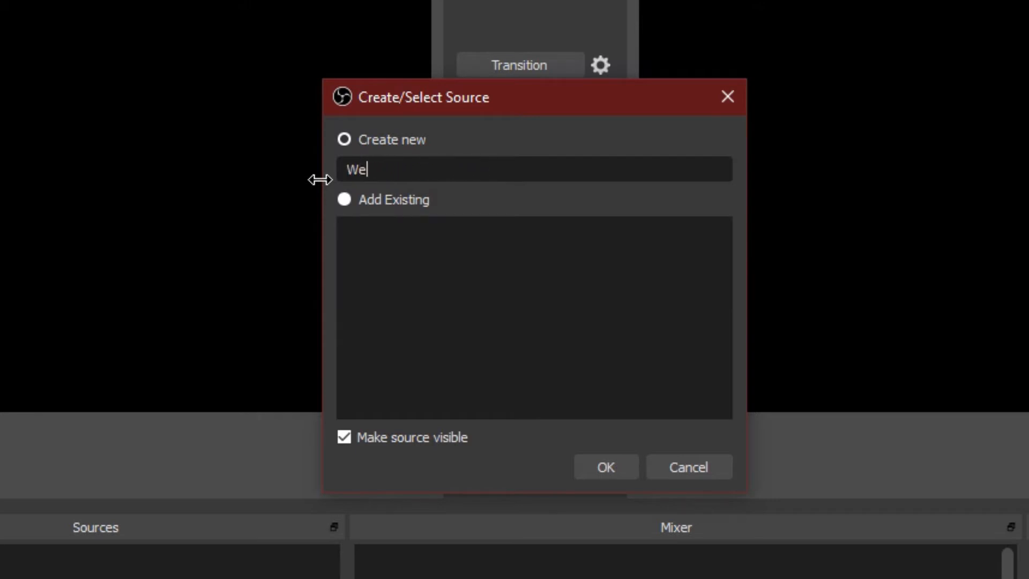
left_click(605, 467)
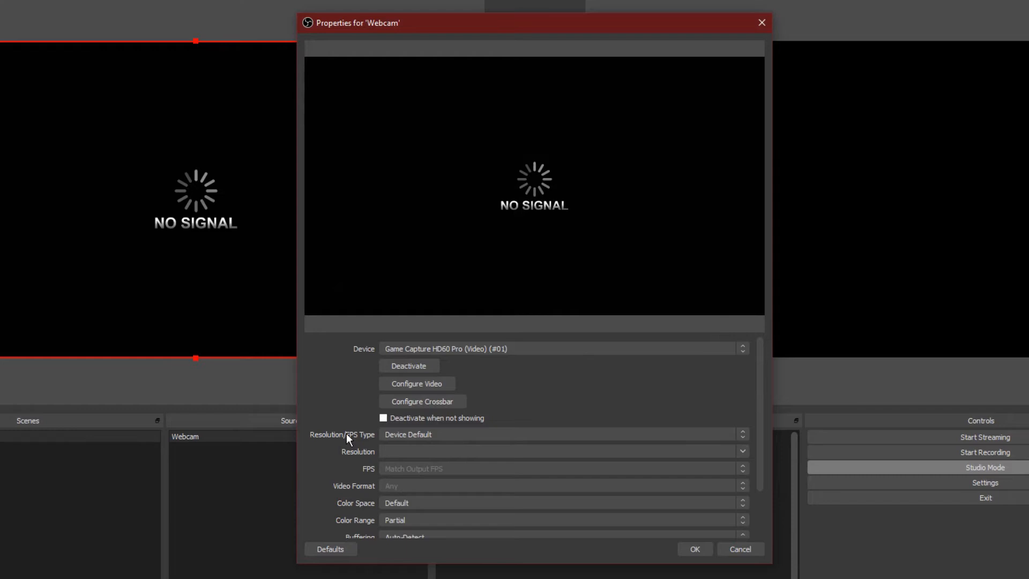
mouse_move(583, 434)
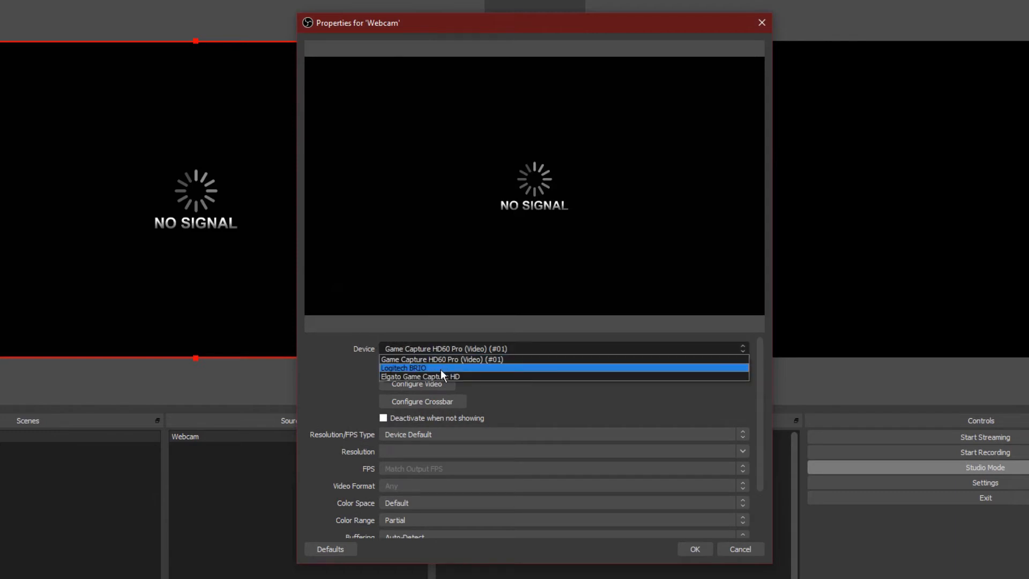
Set the Webcam source's device to the Logitech BRIO camera and confirm its properties.
left_click(402, 367)
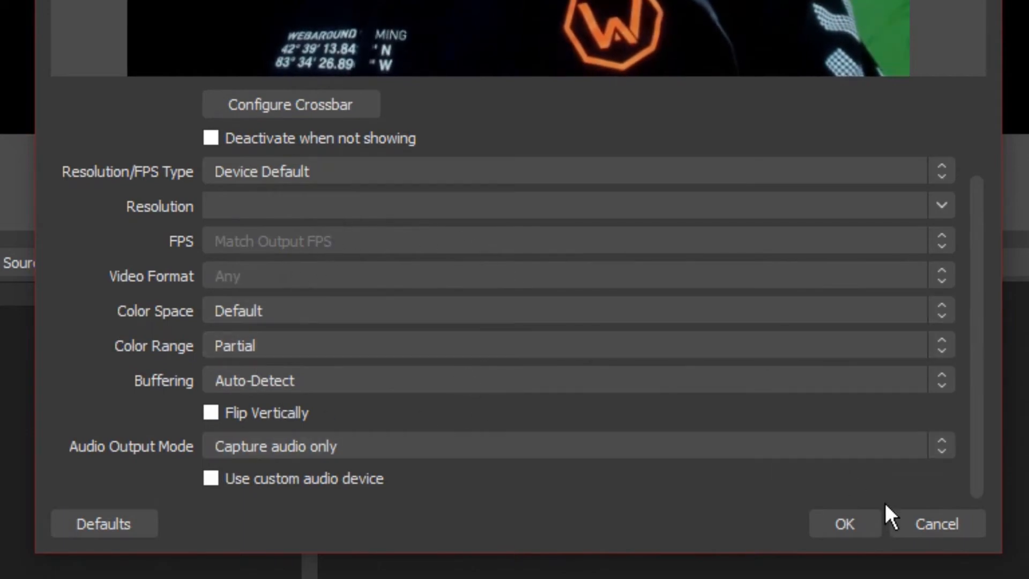
left_click(844, 523)
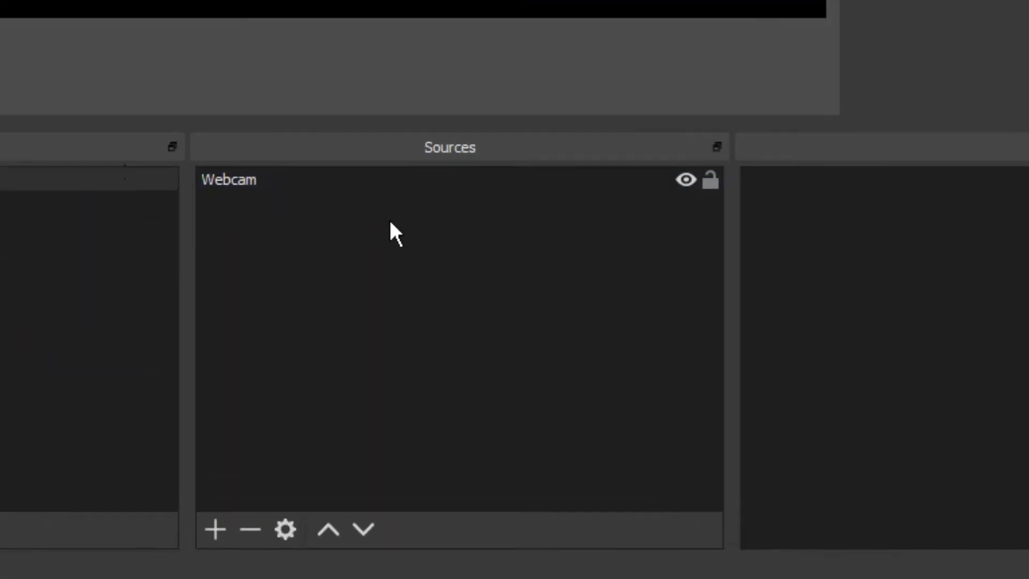
Add a Chroma Key effect filter with its default name to the Webcam source.
right_click(228, 179)
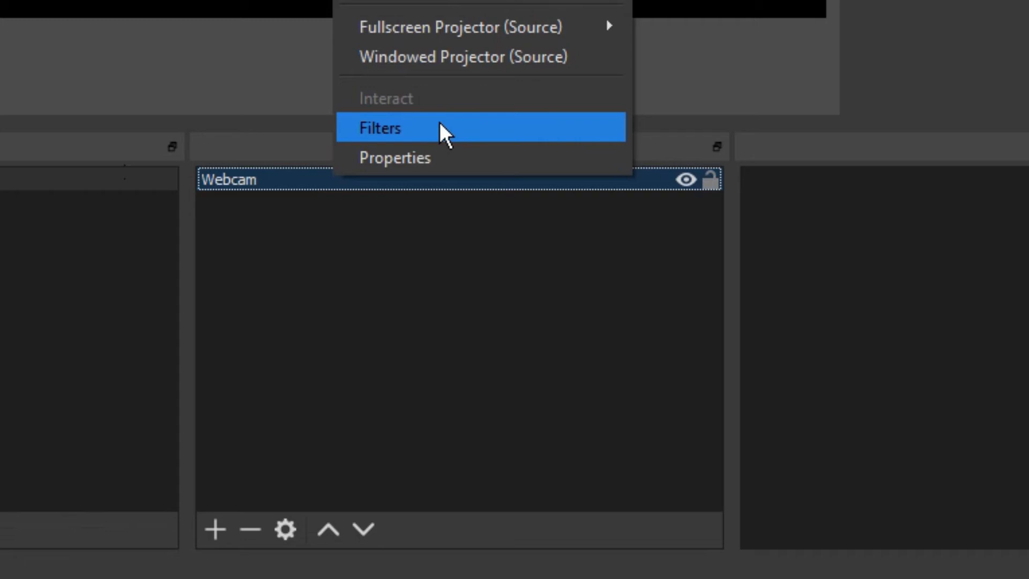
left_click(379, 128)
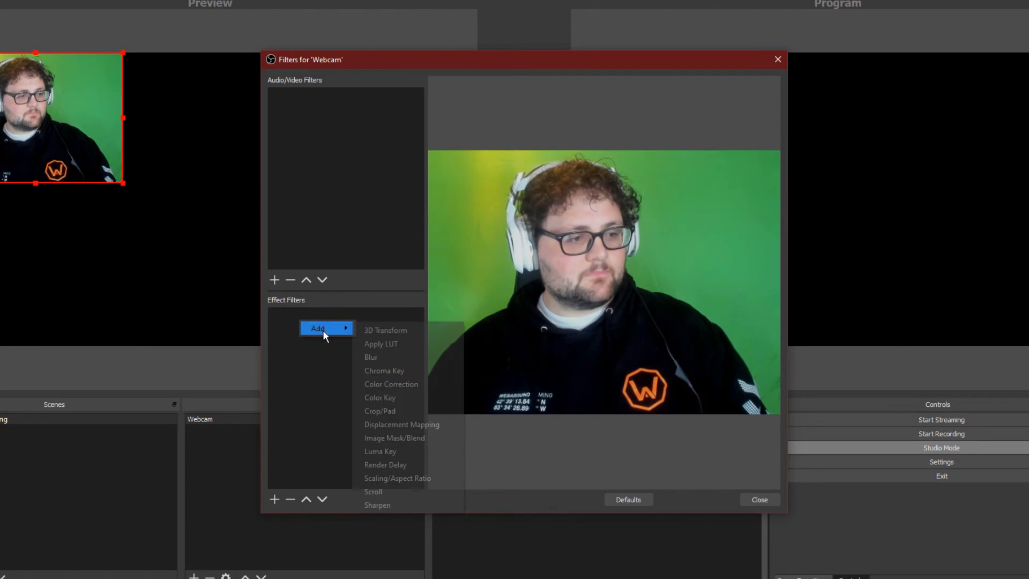
mouse_move(400, 330)
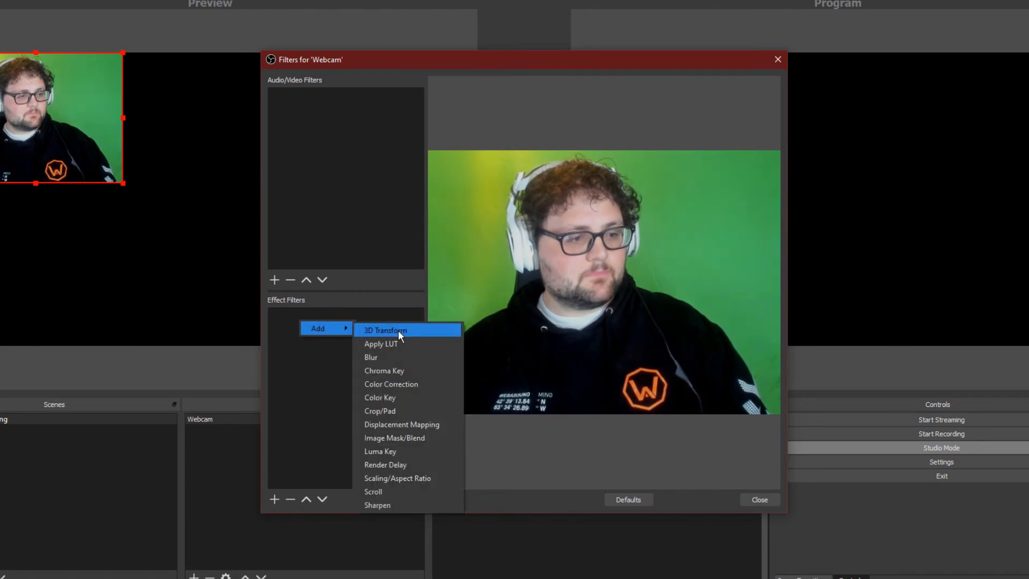
left_click(384, 371)
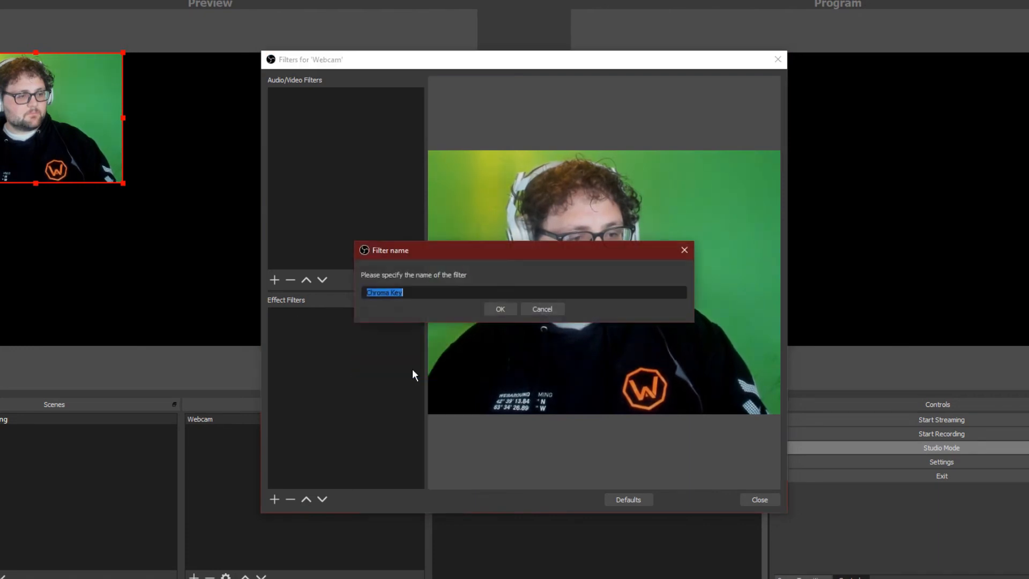
left_click(500, 308)
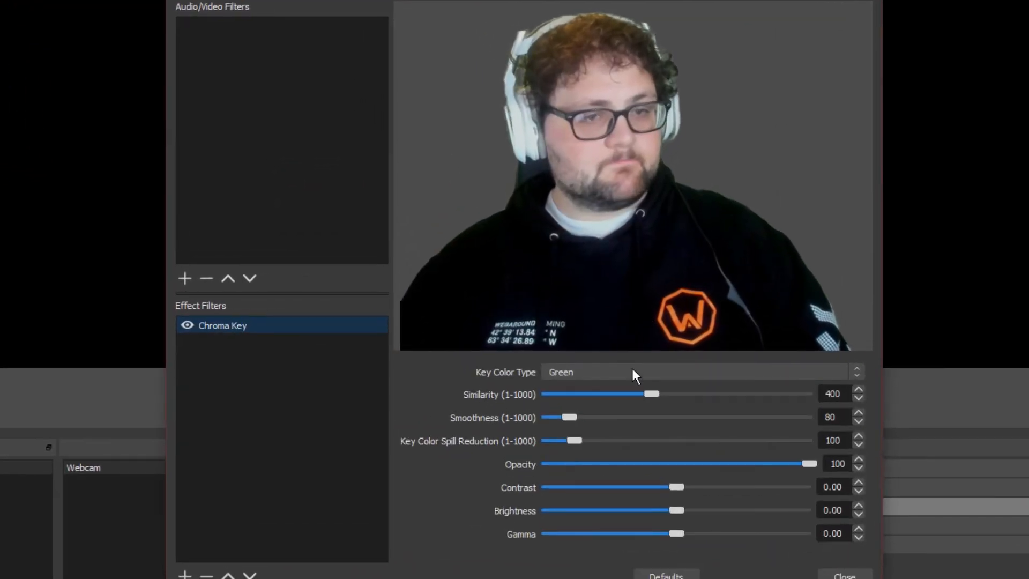
Set Chroma Key Similarity to 437, Smoothness to 134 and Key Color Spill Reduction to 60.
left_click_drag(657, 394, 662, 393)
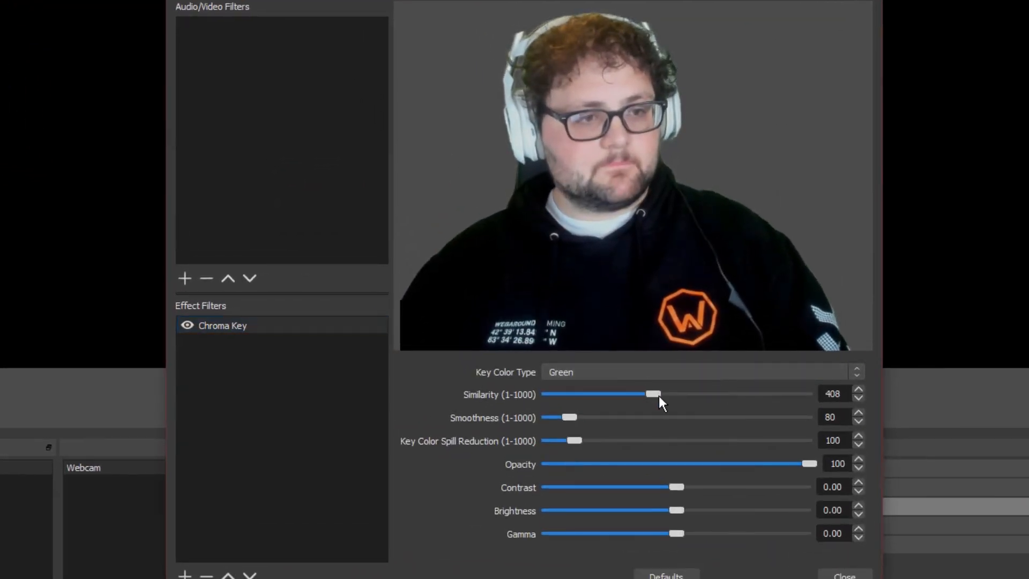
left_click_drag(653, 394, 680, 393)
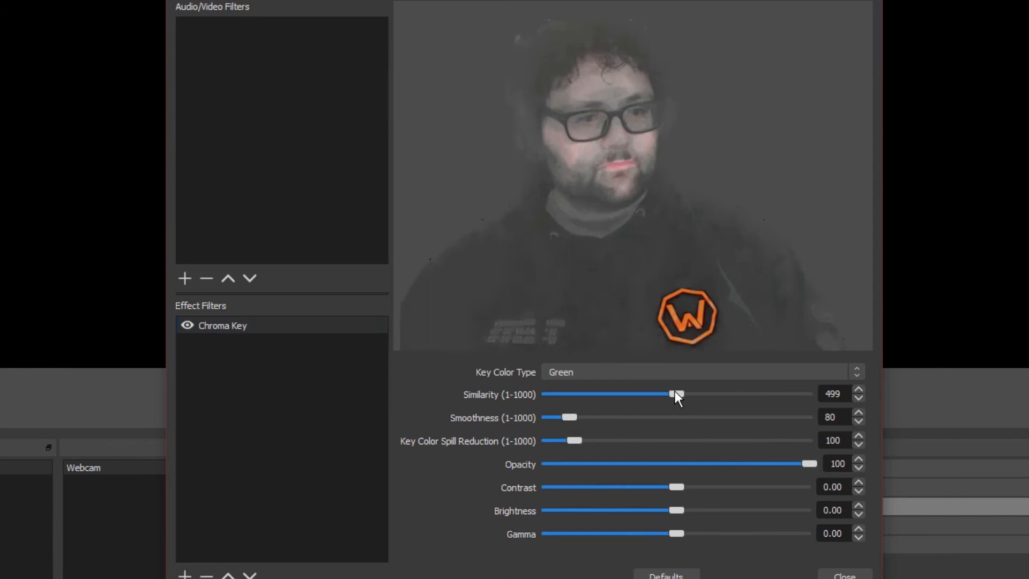
left_click_drag(676, 393, 666, 393)
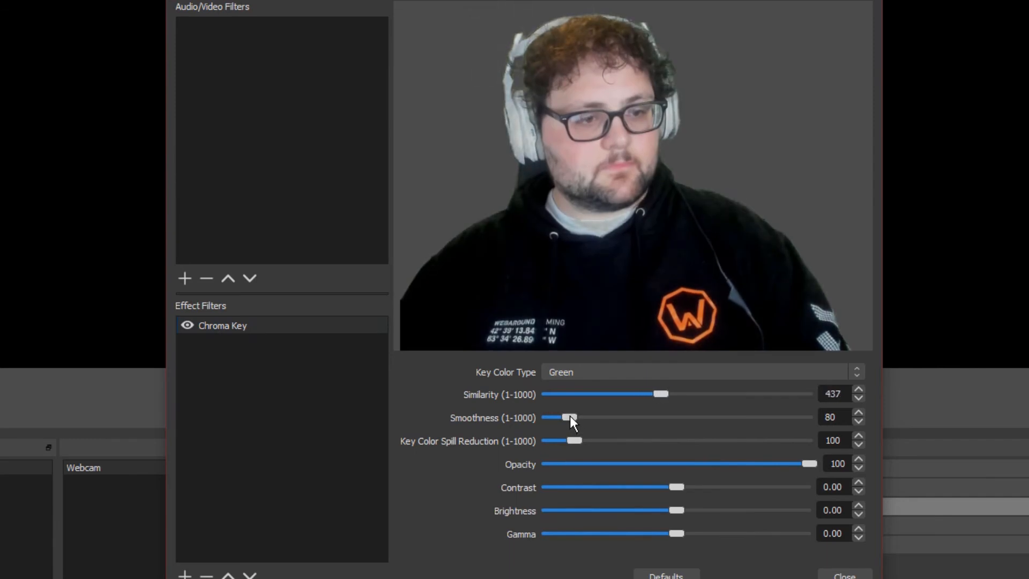
left_click_drag(564, 417, 578, 417)
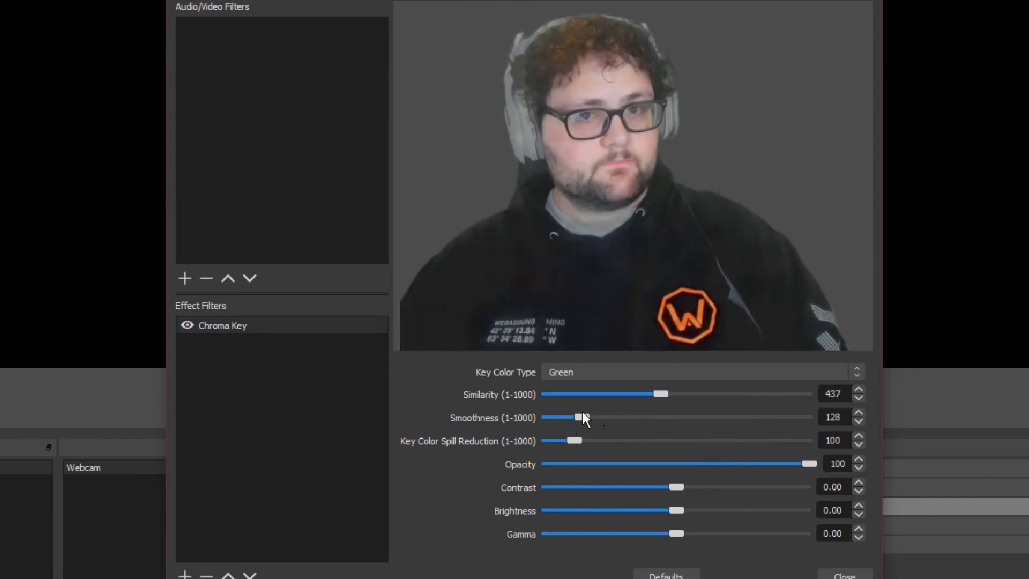
left_click_drag(578, 417, 586, 417)
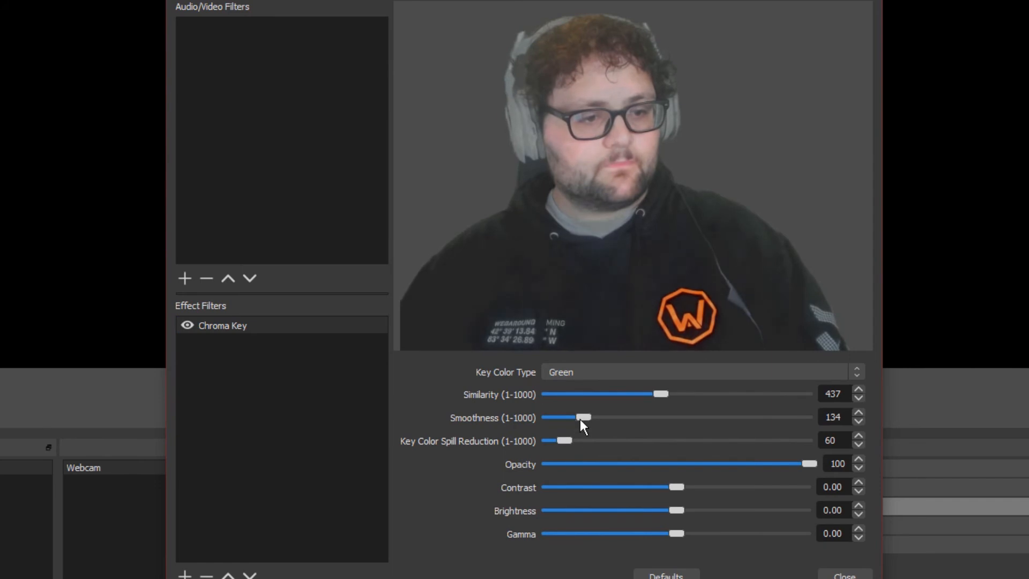
left_click_drag(584, 417, 554, 416)
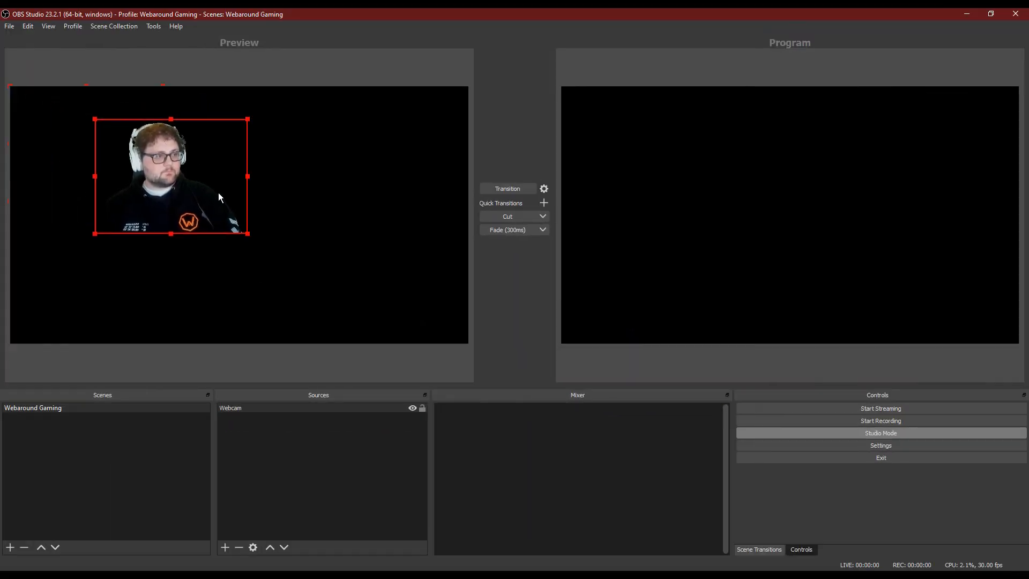
Drag the keyed webcam image toward the canvas bottom, right of centre, while drafting 'I need hel'.
left_click_drag(171, 175, 392, 287)
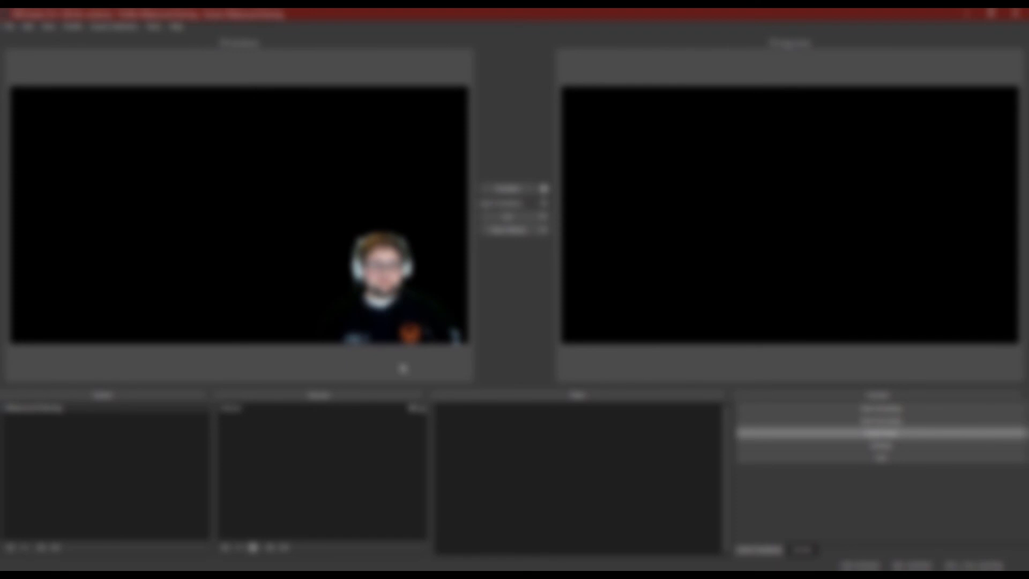
type("I need hel")
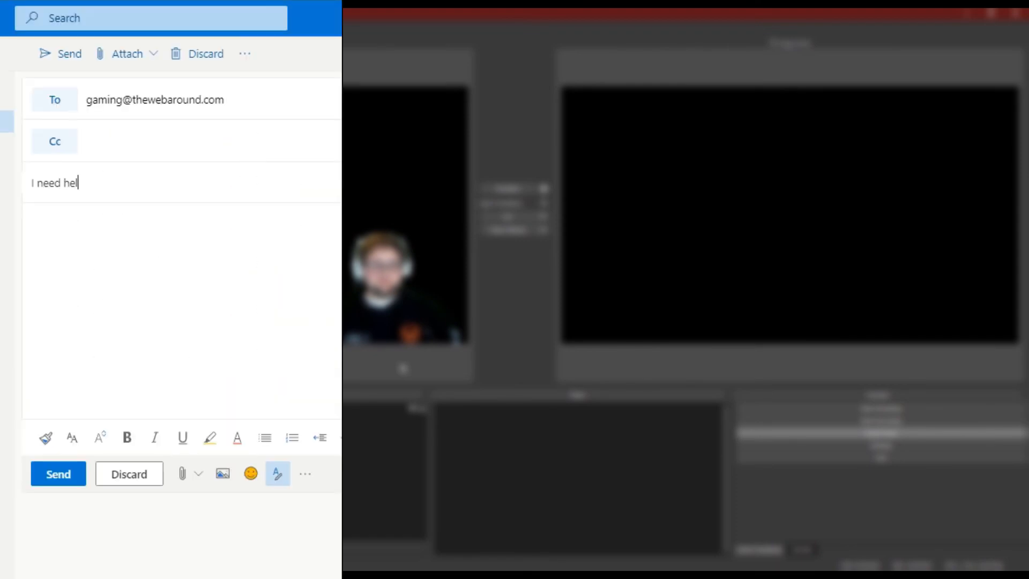